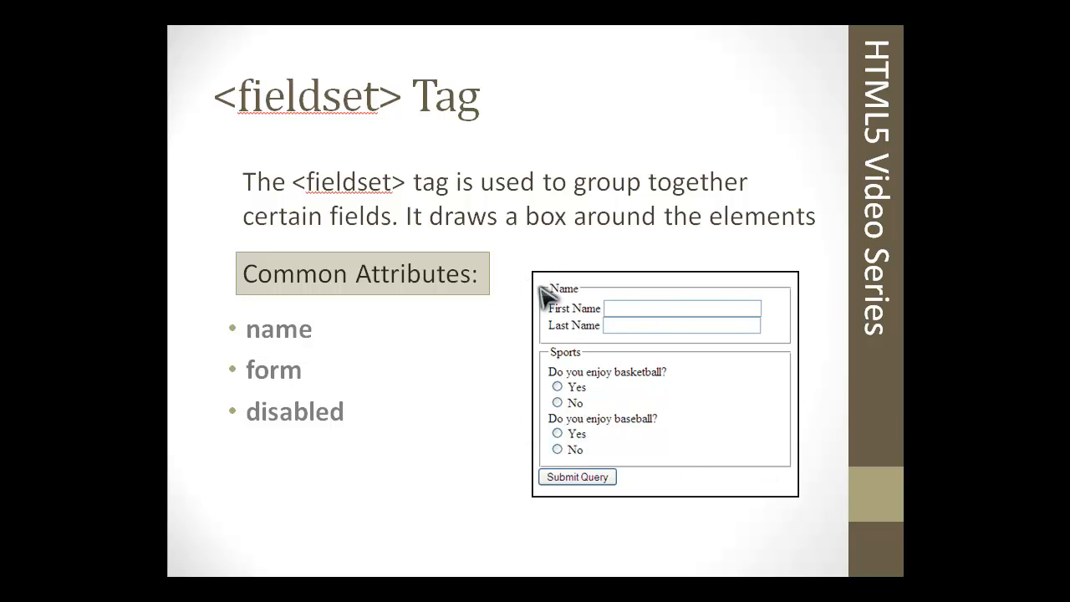
{"action": "mouse_move", "coordinate": [393, 368]}
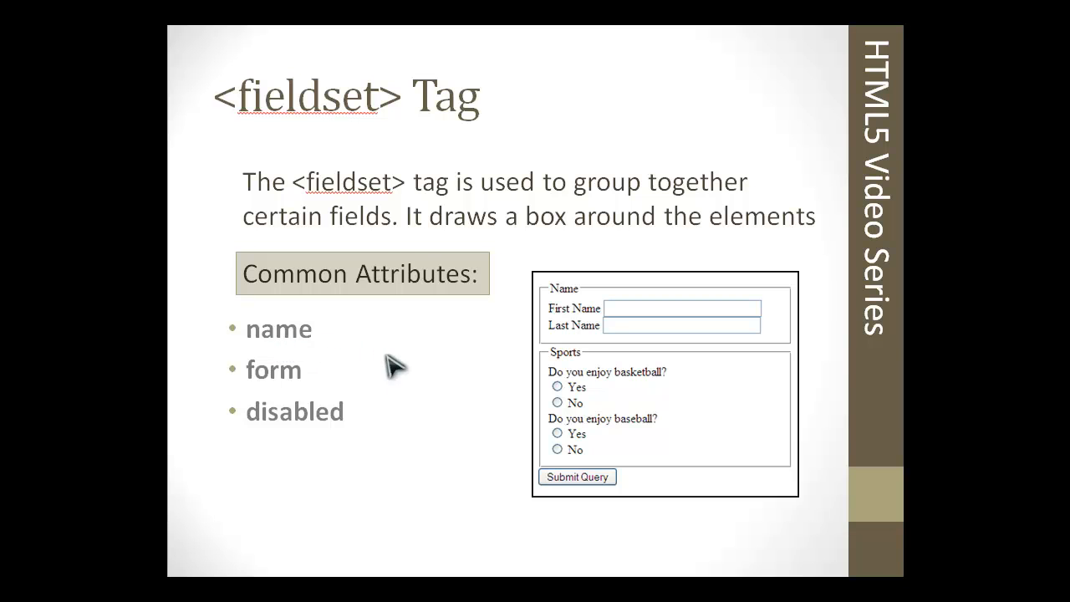